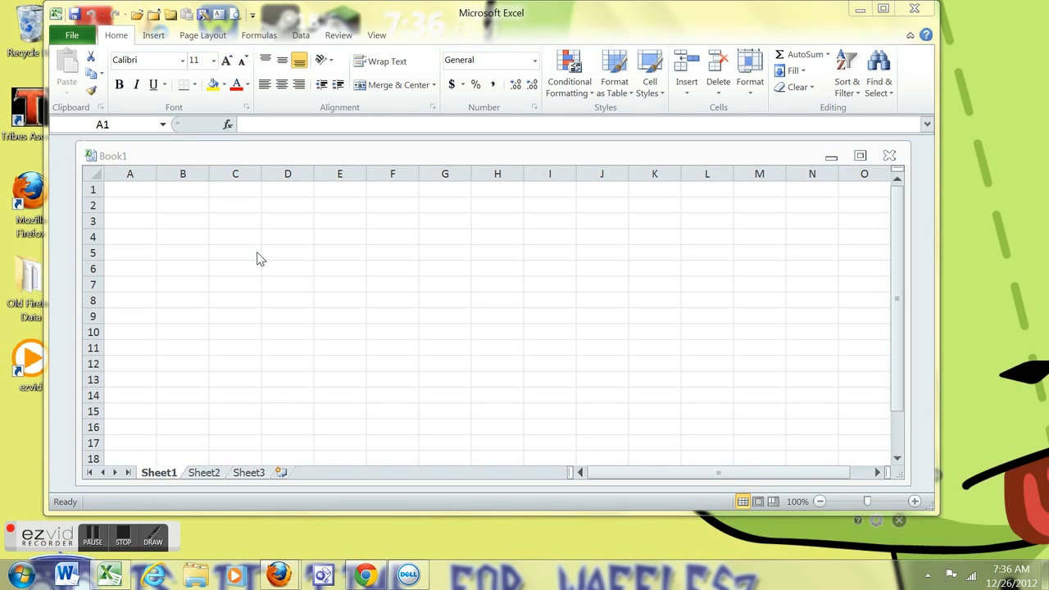
pyautogui.moveTo(203, 219)
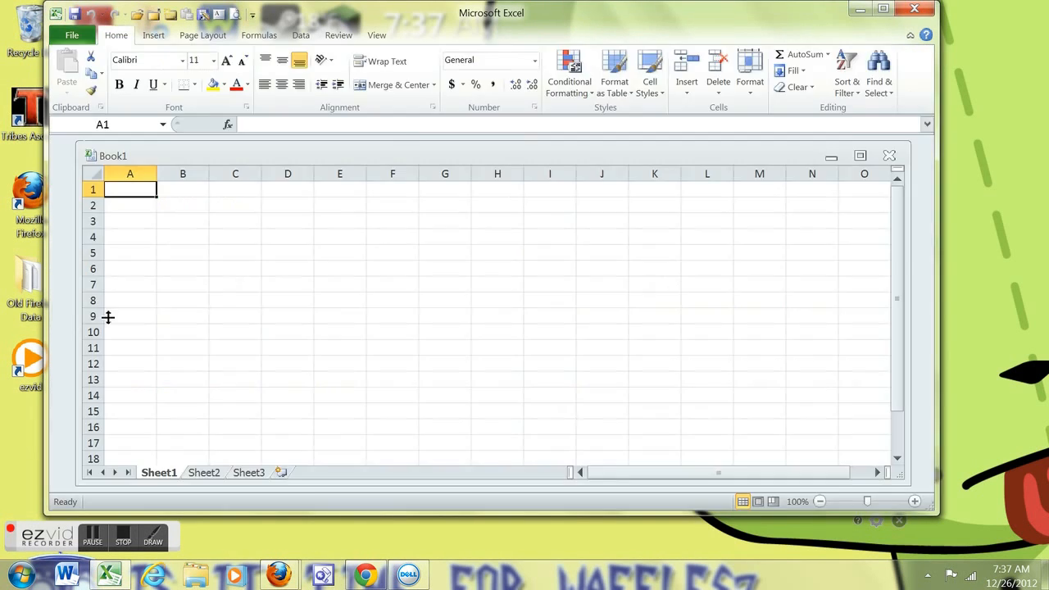
# Step: Show the Add-Ins page of Excel Options, listing Analysis ToolPak and Solver as inactive
pyautogui.click(73, 35)
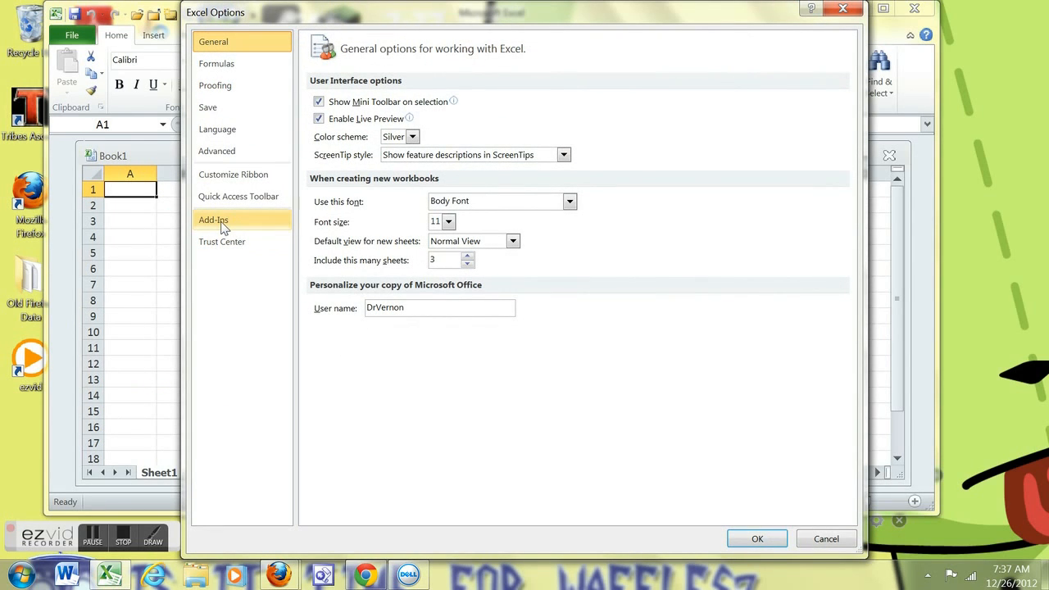
pyautogui.click(213, 219)
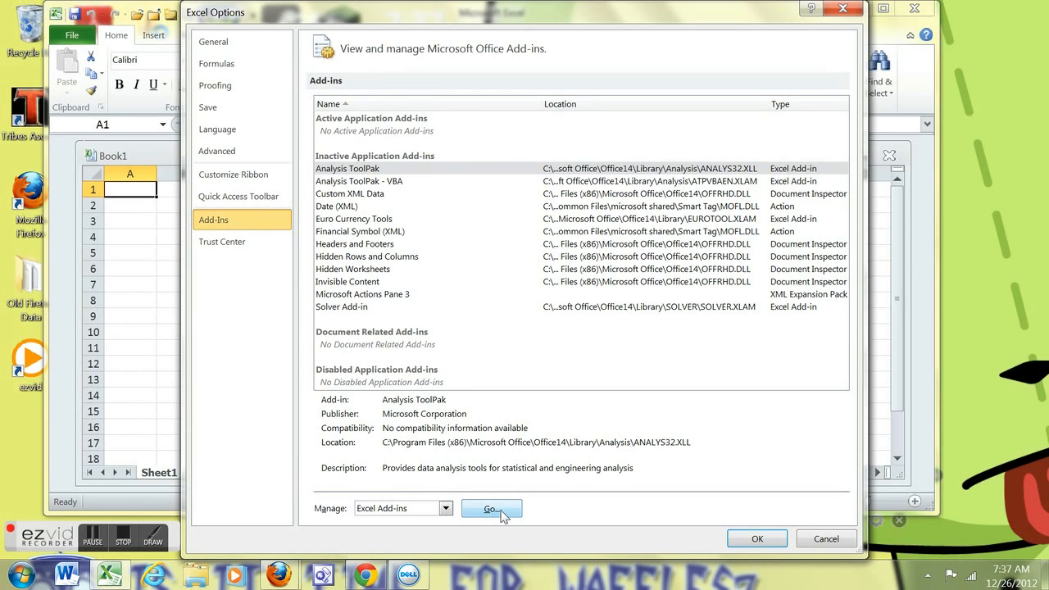
# Step: Enable Analysis ToolPak and Solver Add-in in the Excel Add-ins dialog and confirm
pyautogui.click(490, 508)
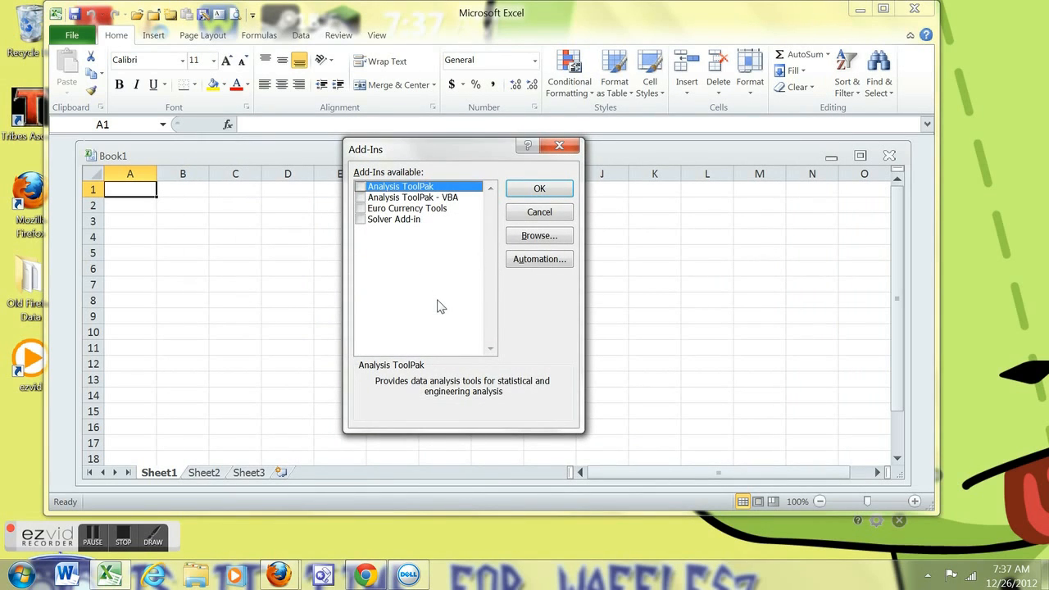
pyautogui.moveTo(370, 218)
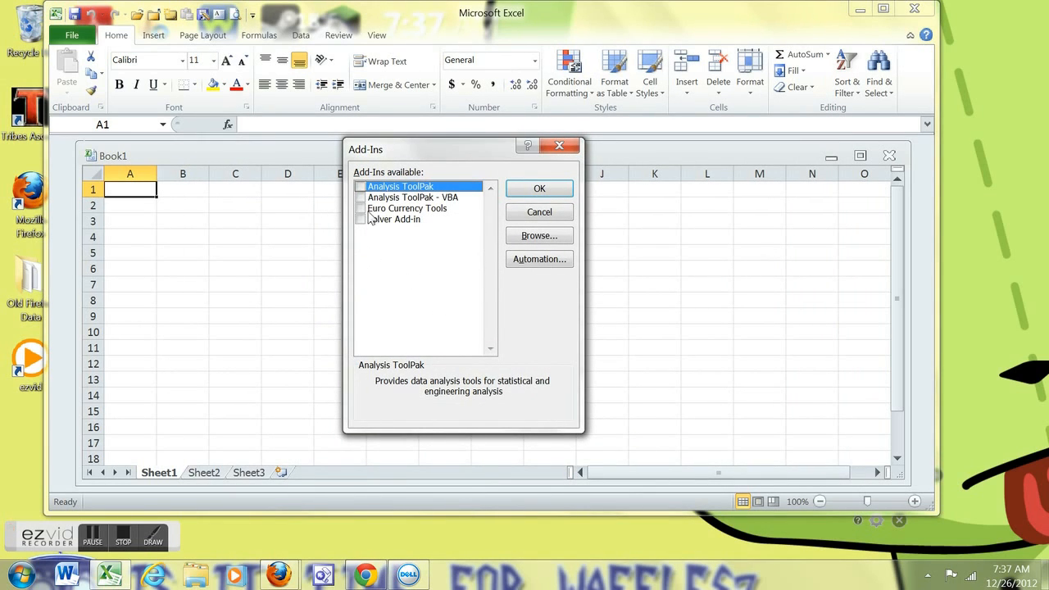
pyautogui.click(360, 186)
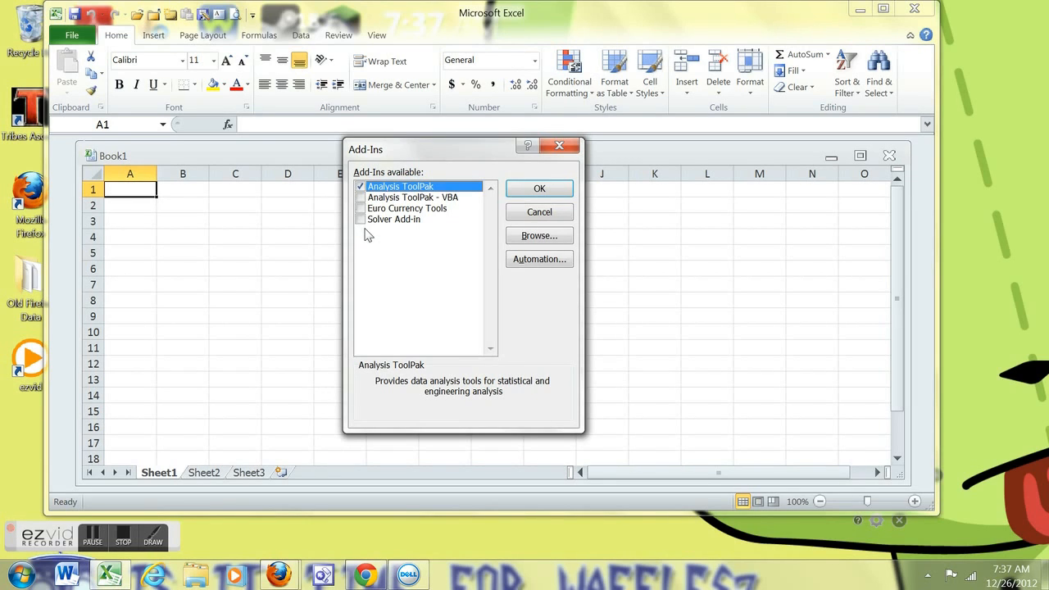
pyautogui.click(394, 219)
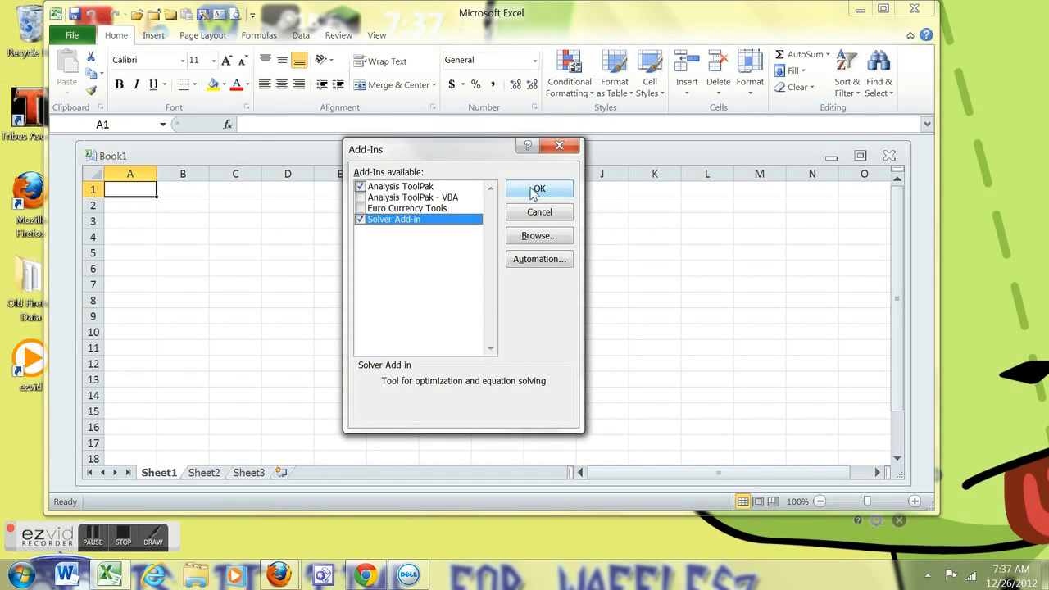
pyautogui.click(538, 188)
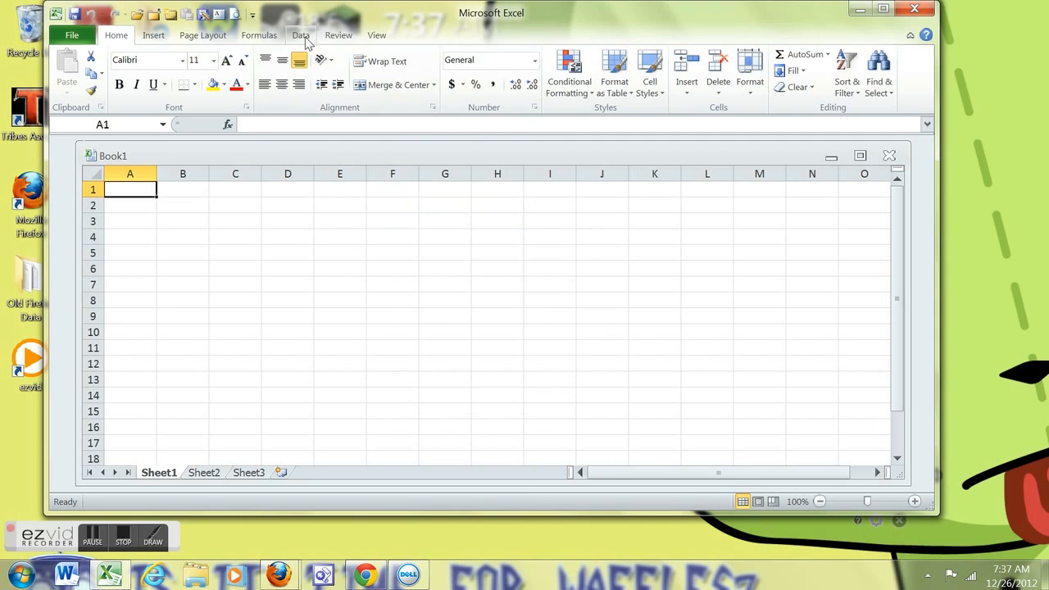
# Step: Open the Data Analysis tool list from the Data tab, showing ANOVA and Correlation
pyautogui.click(300, 34)
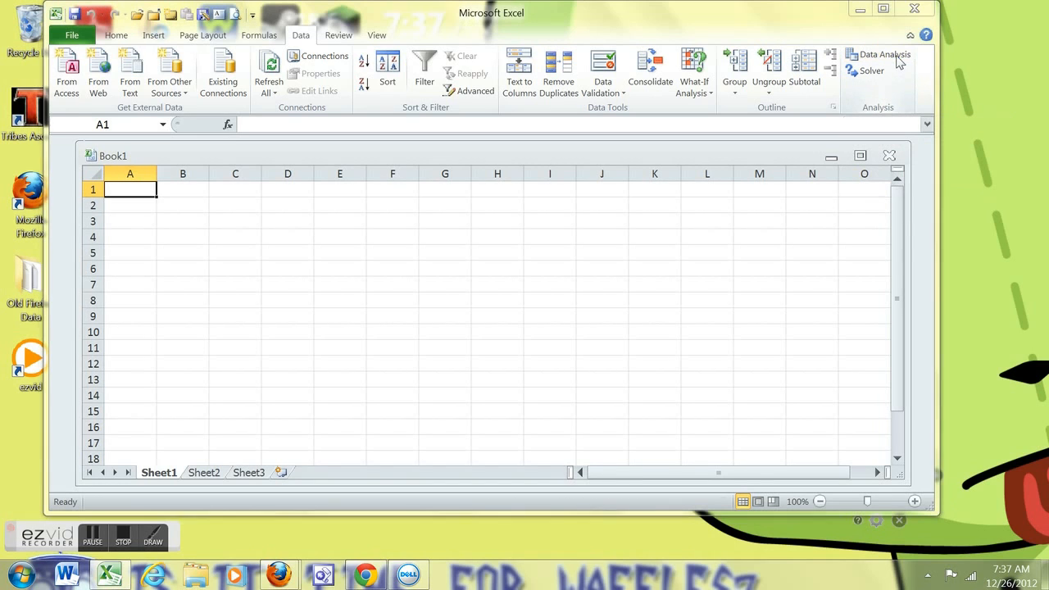
pyautogui.click(884, 54)
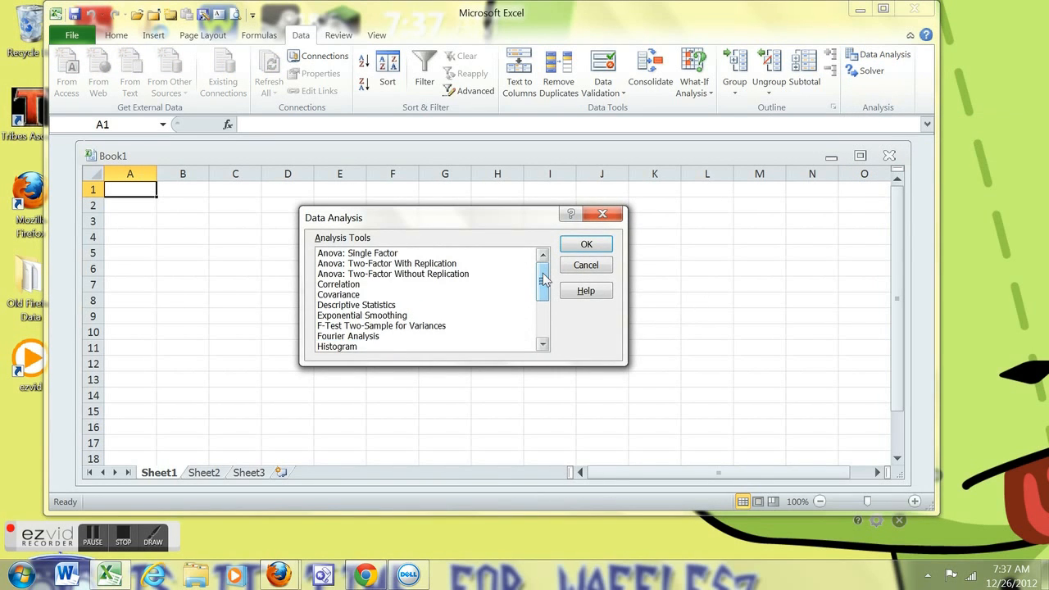
pyautogui.moveTo(753, 246)
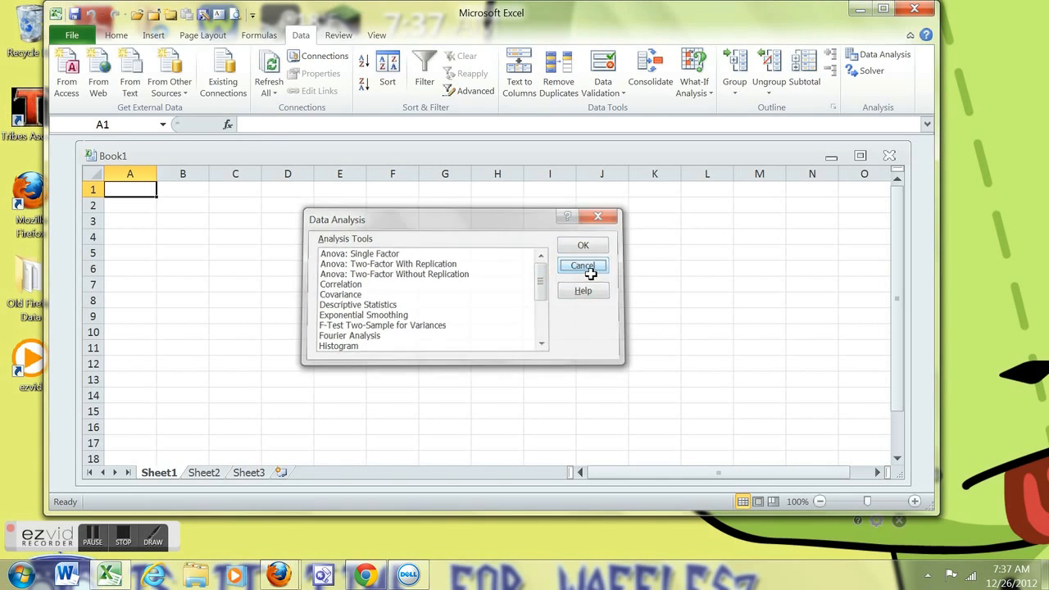
# Step: Open the Solver Parameters window to check it, then close it
pyautogui.click(583, 265)
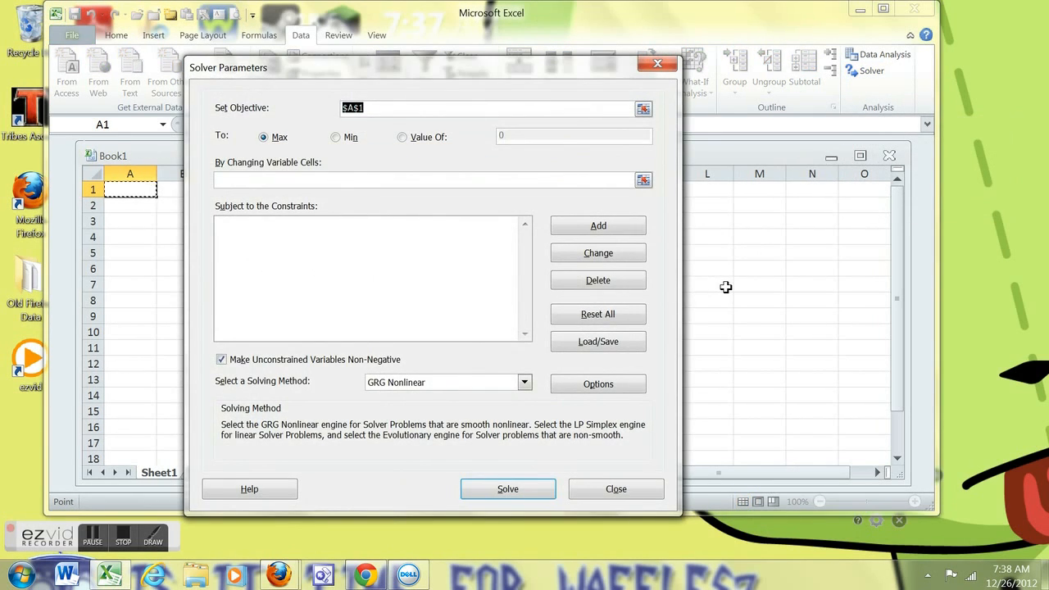
pyautogui.moveTo(719, 318)
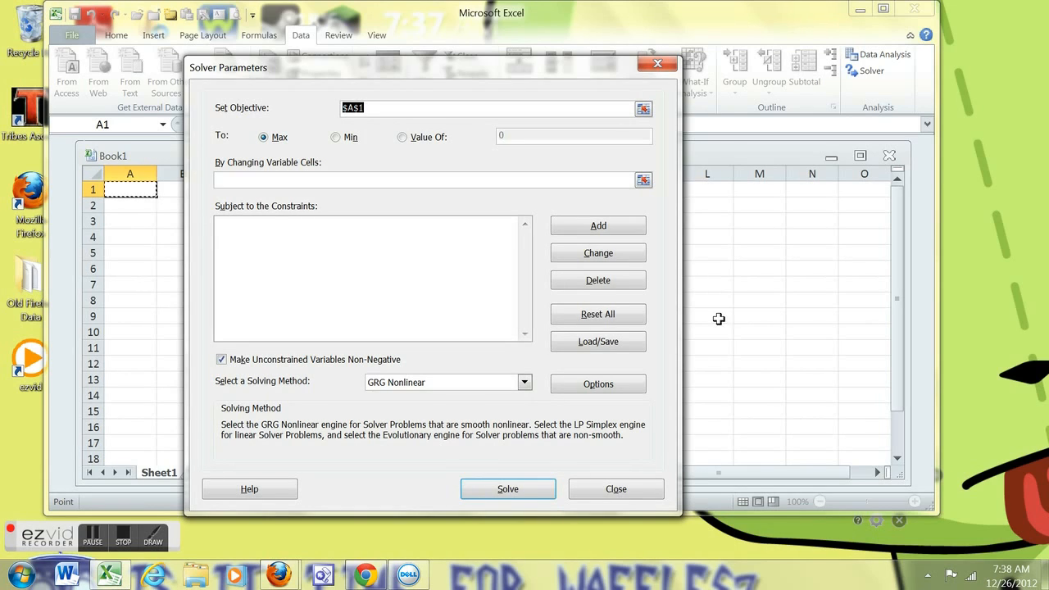
pyautogui.moveTo(719, 302)
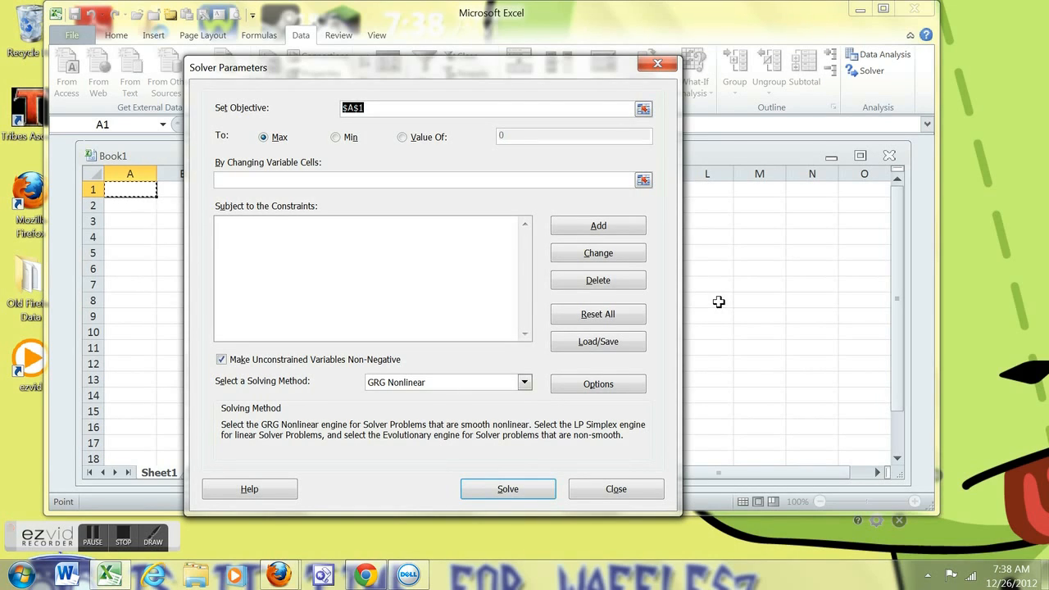
pyautogui.moveTo(656, 64)
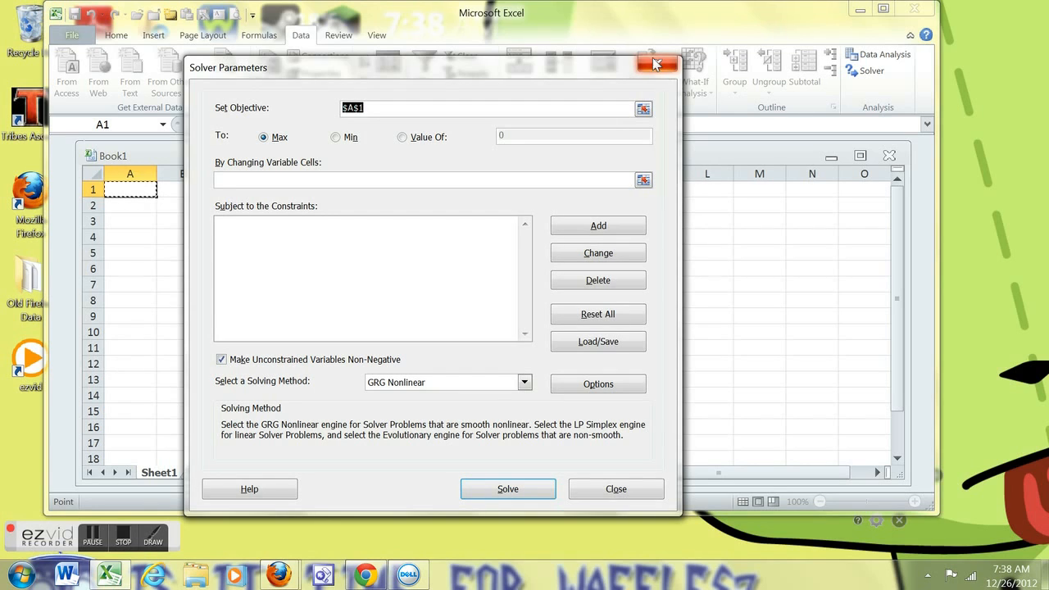
pyautogui.moveTo(655, 65)
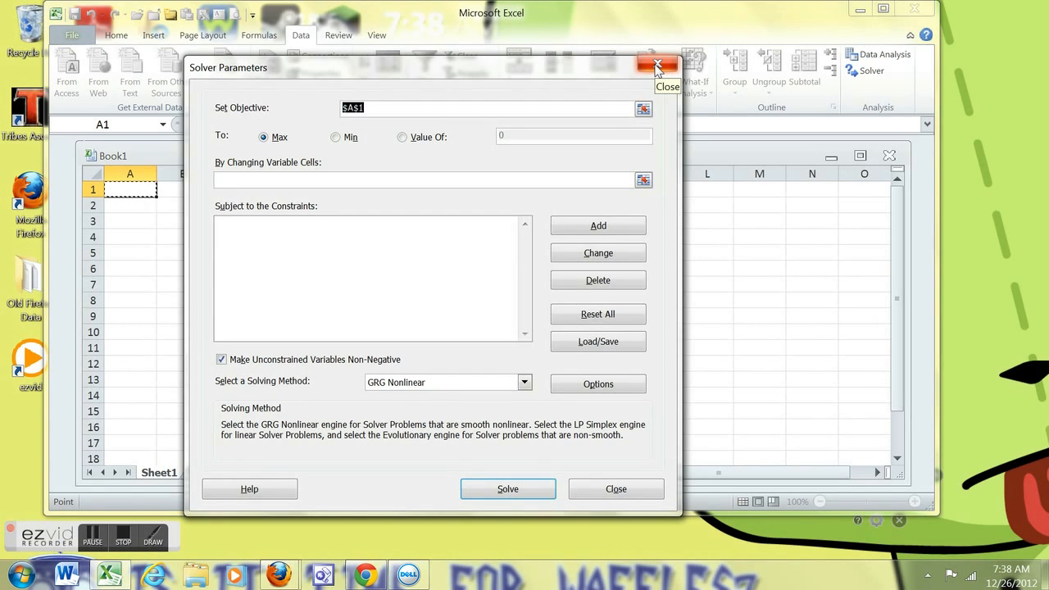
pyautogui.click(655, 64)
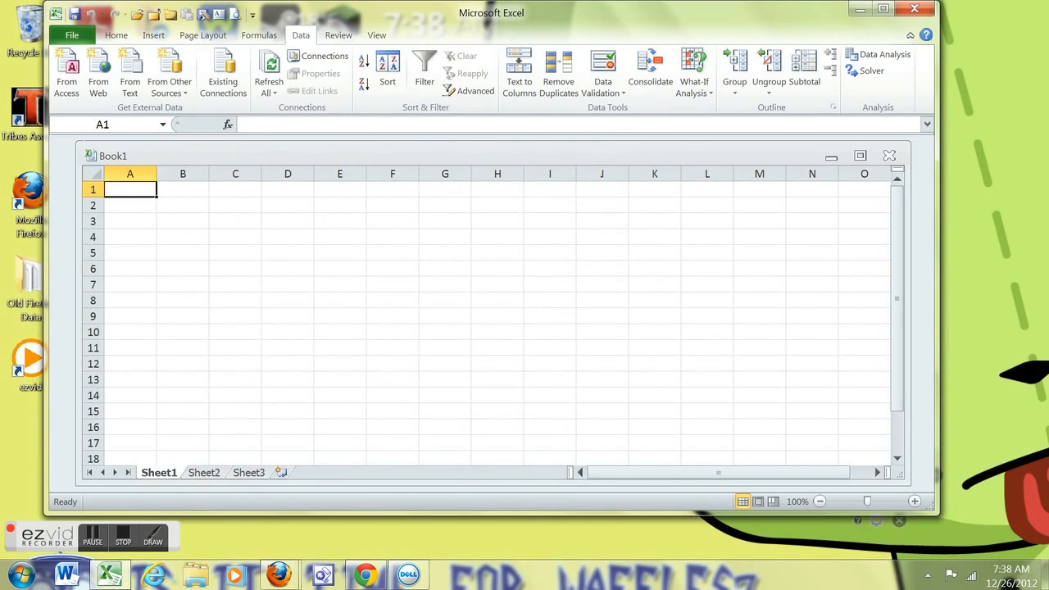